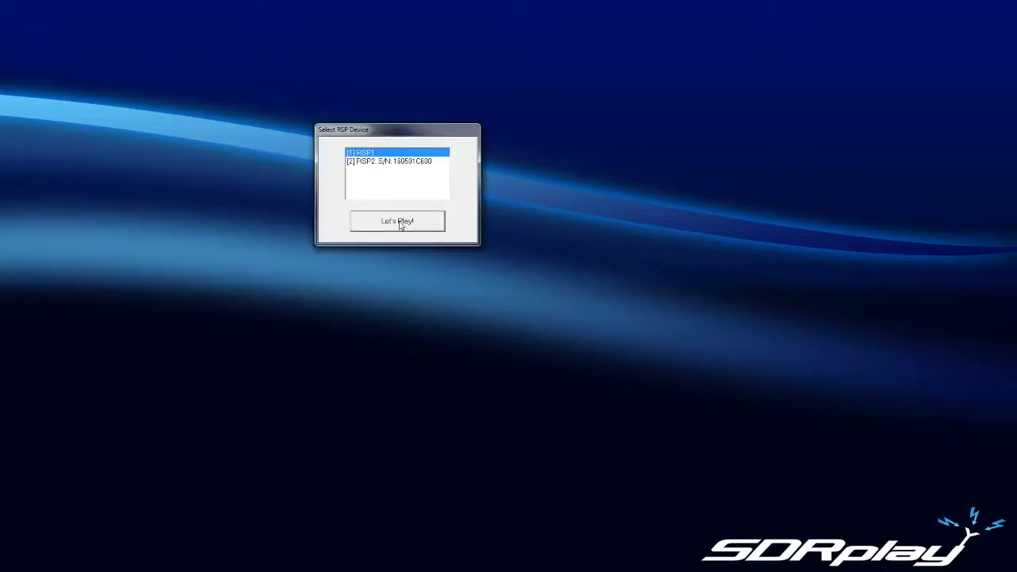
Start the receiver with the first listed RSP device via 'Let's play'
click(398, 221)
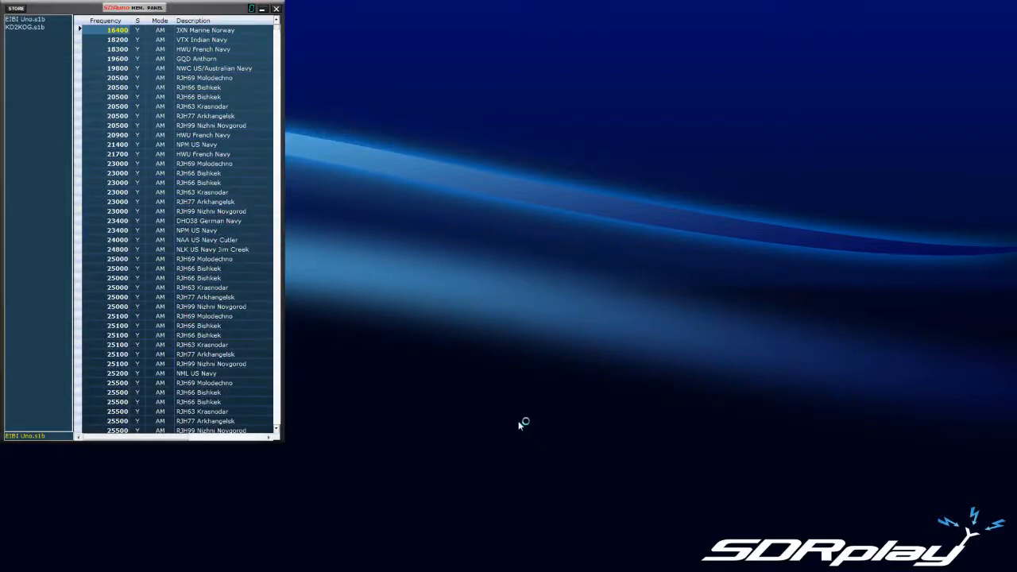
mouse_move(534, 239)
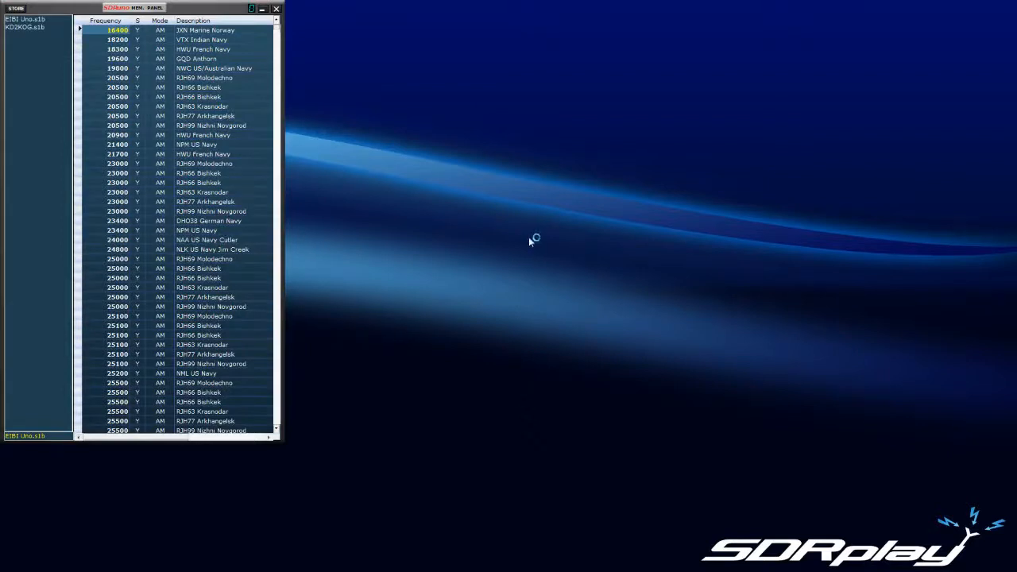
mouse_move(566, 171)
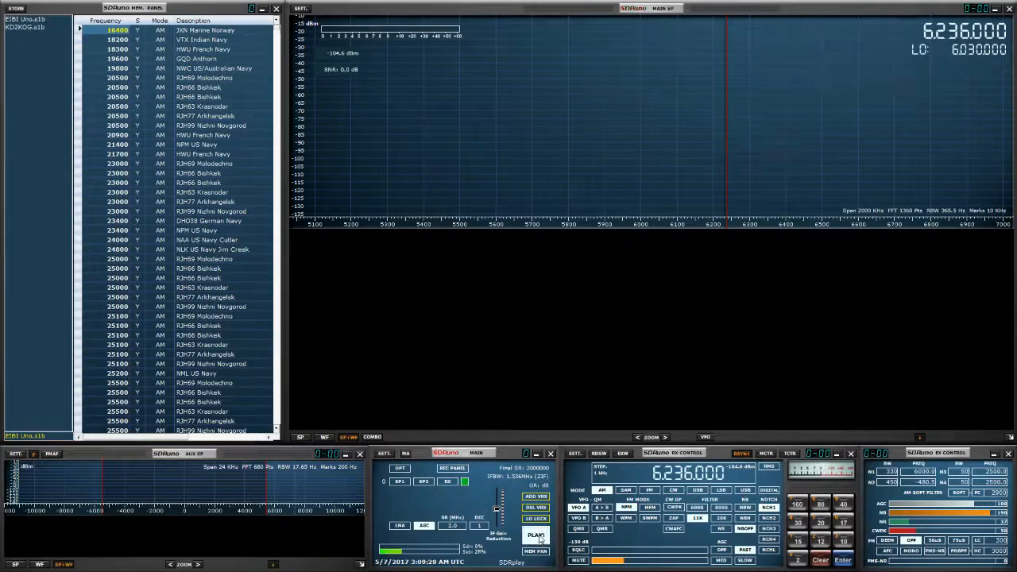
Start reception with PLAY so 6030 kHz broadcast signals appear in spectrum and waterfall
click(535, 534)
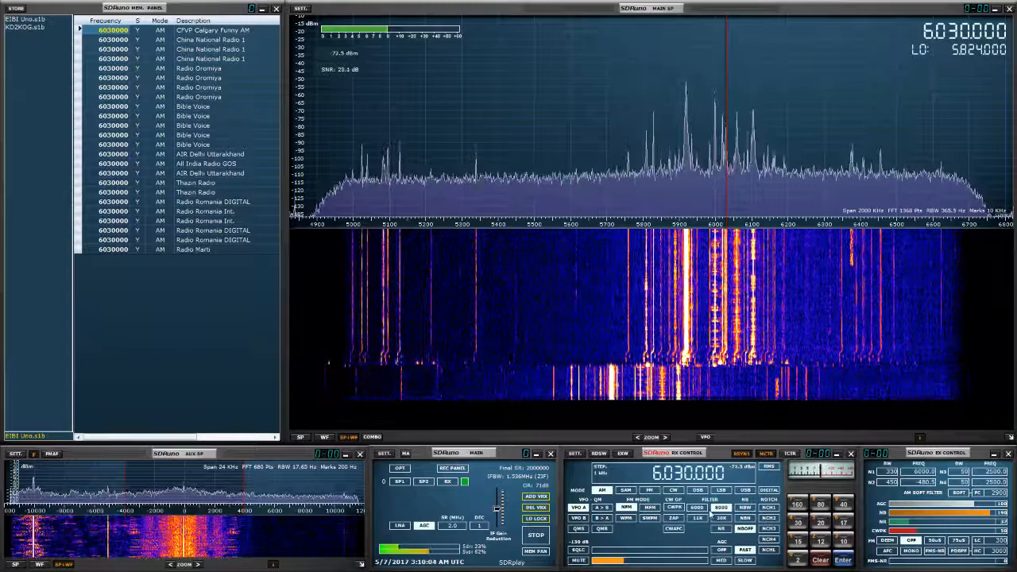
mouse_move(698, 518)
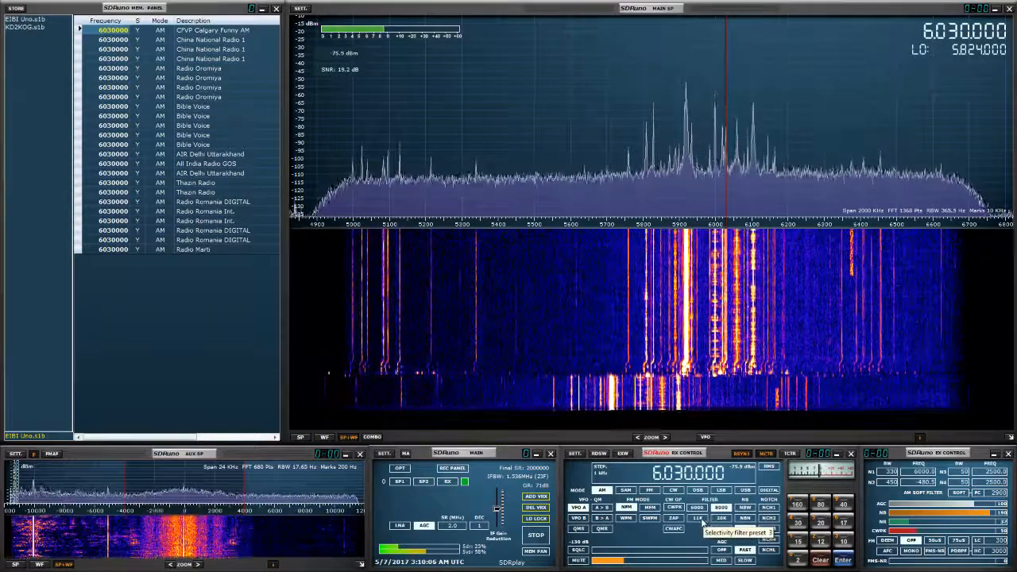